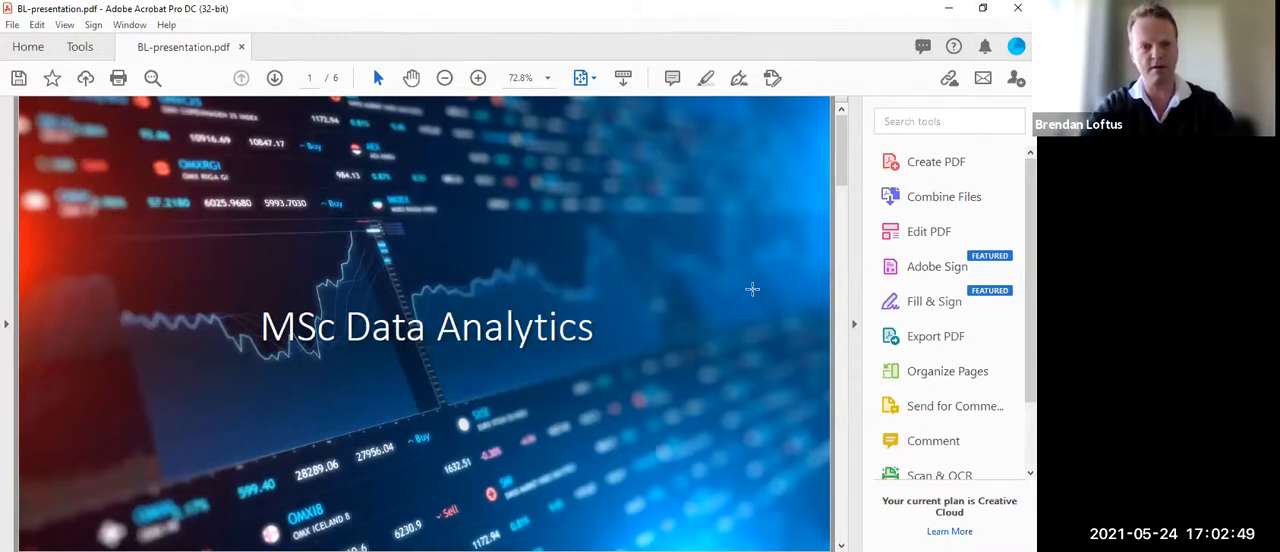
mouse_move(740, 238)
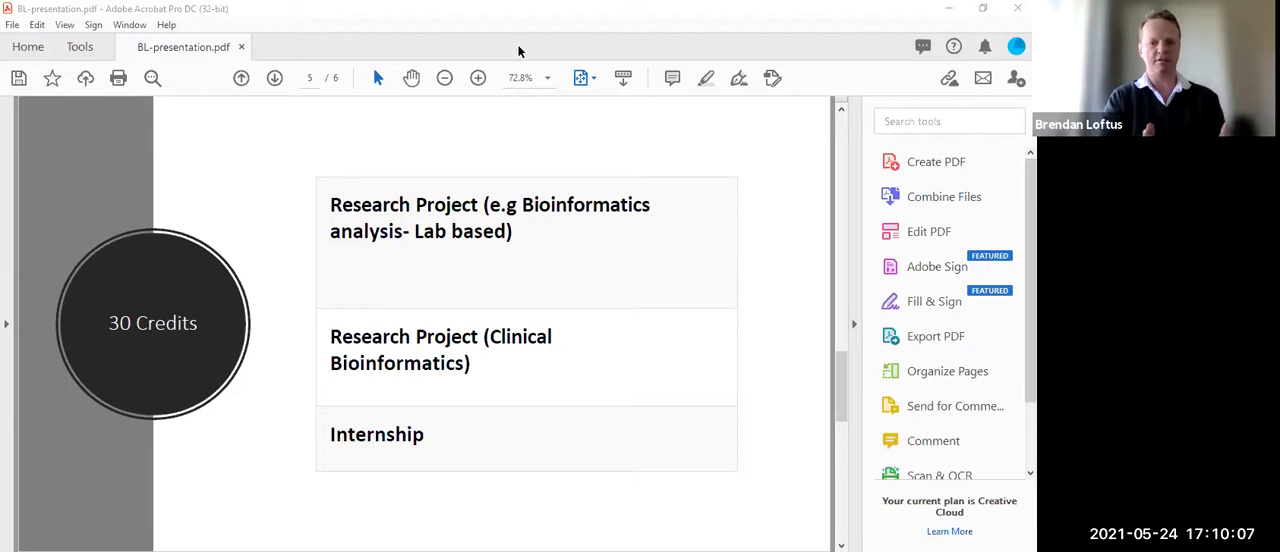
mouse_move(672, 78)
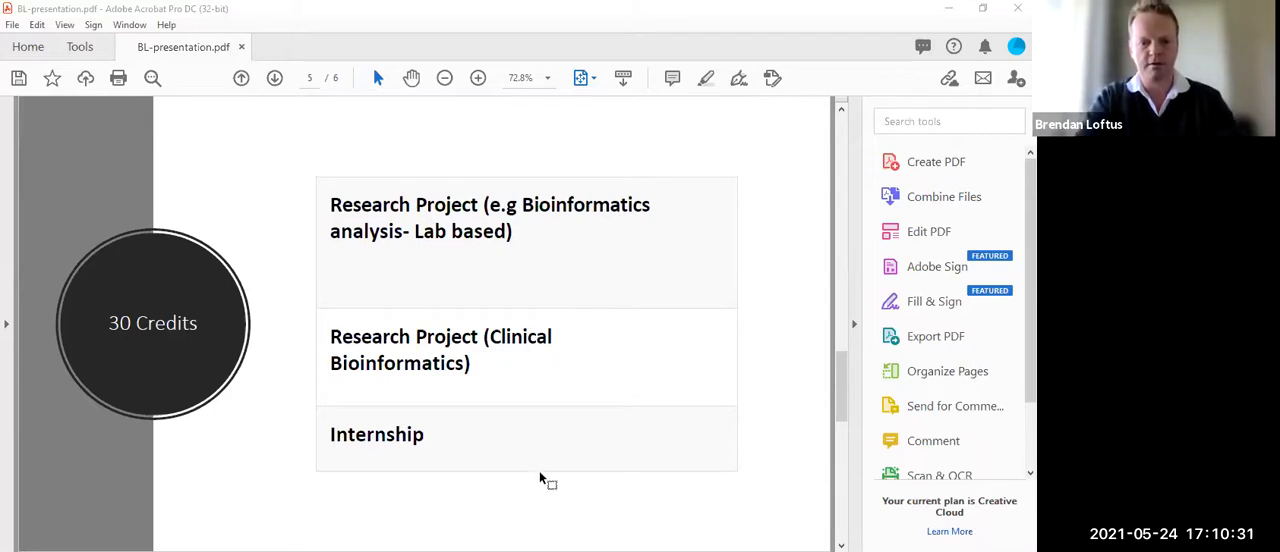
mouse_move(658, 318)
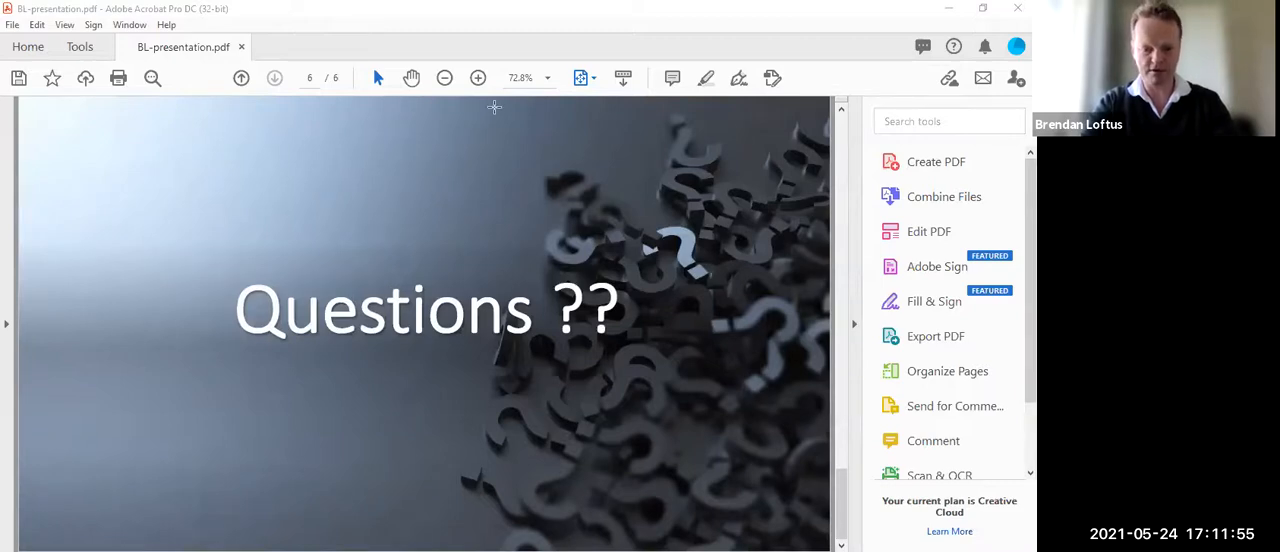
mouse_move(684, 32)
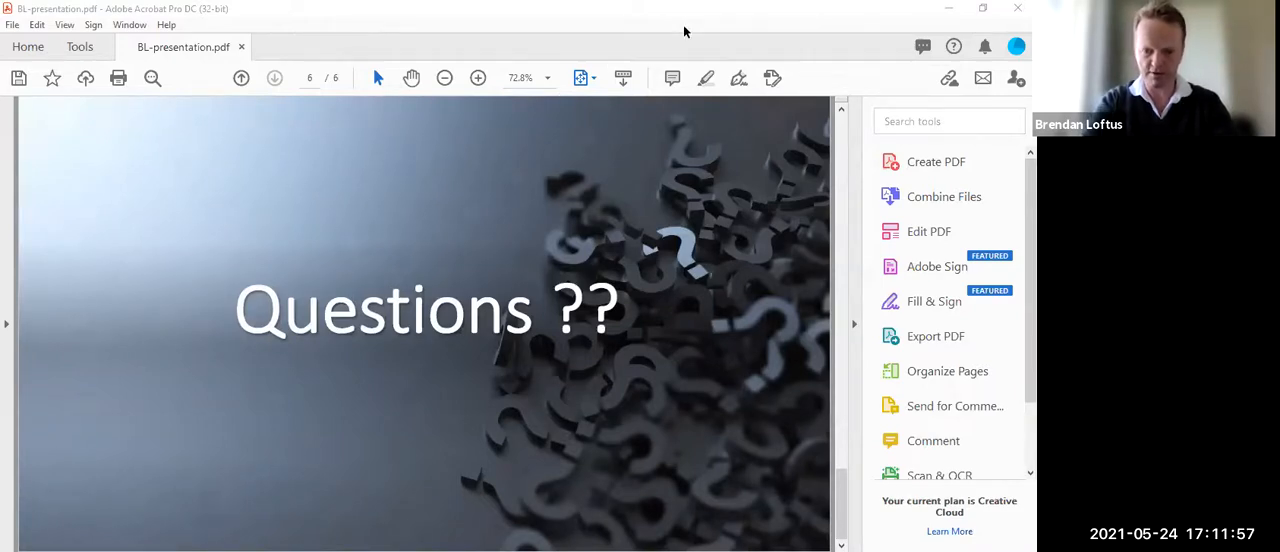